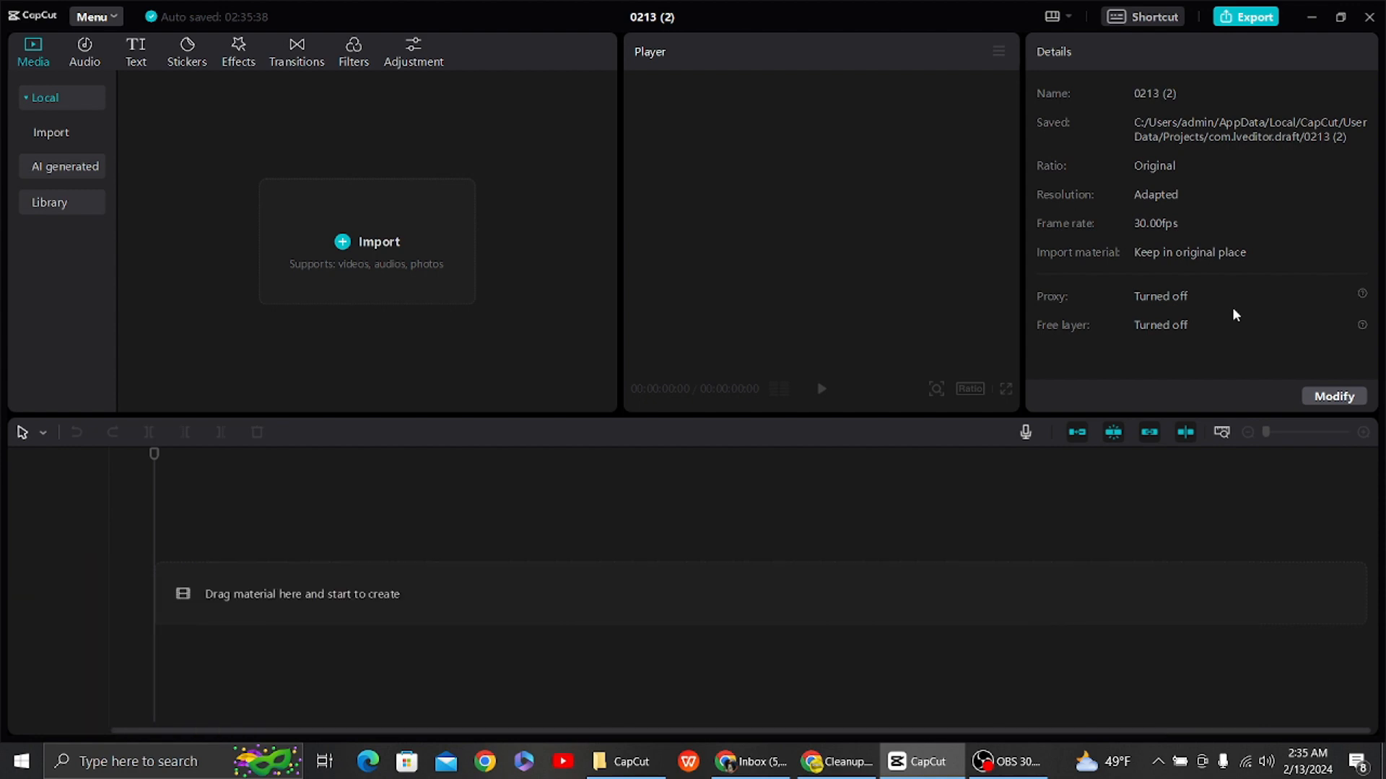
mouse_move(367, 241)
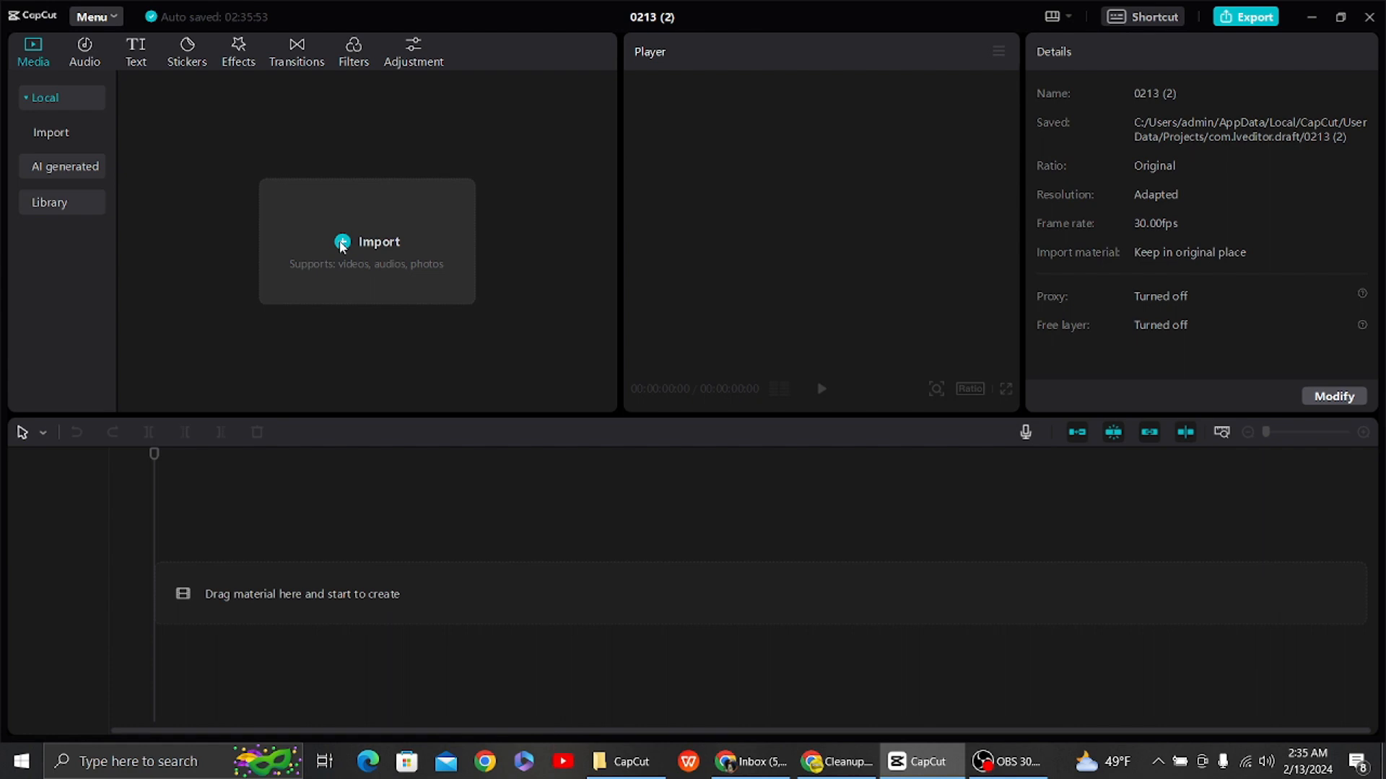
- Import the mp4 video file and place the seven-second clip on the timeline
left_click(365, 241)
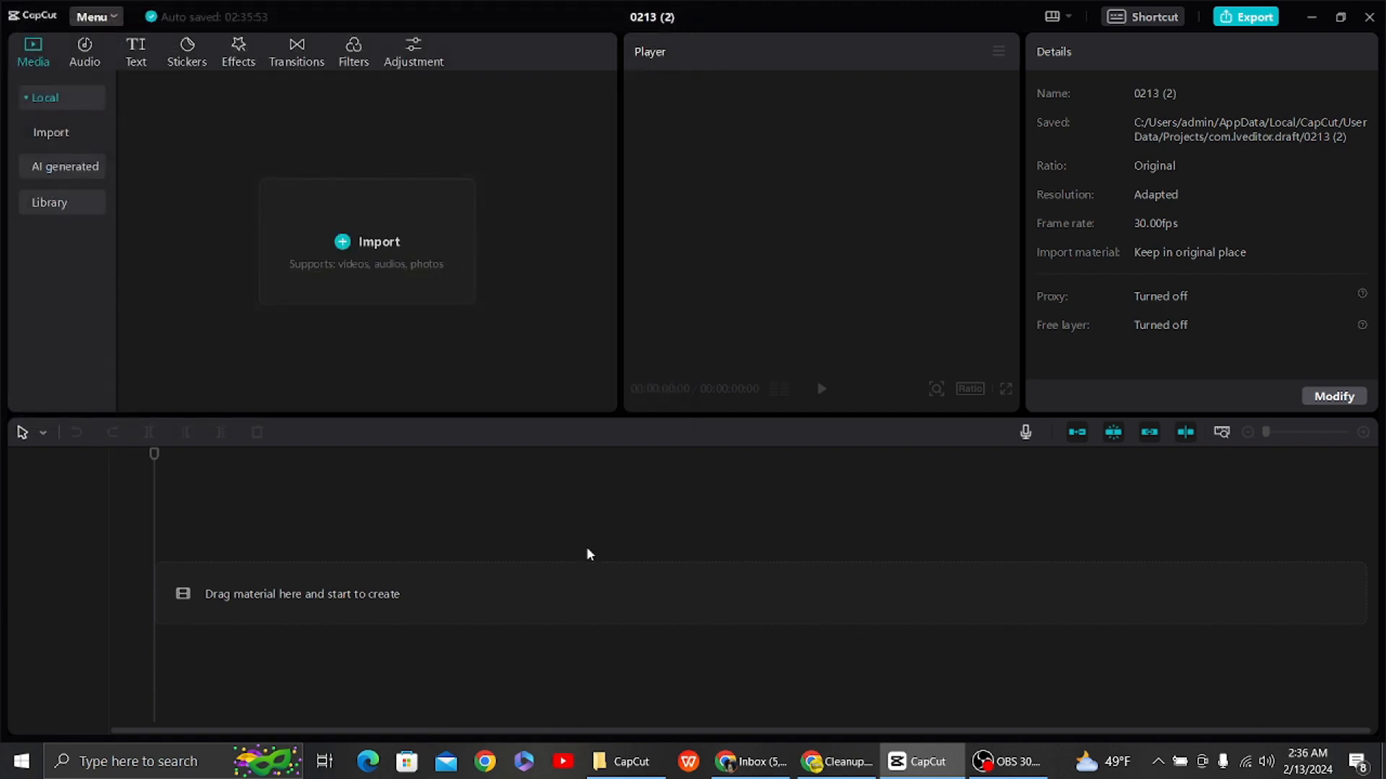
left_click(367, 241)
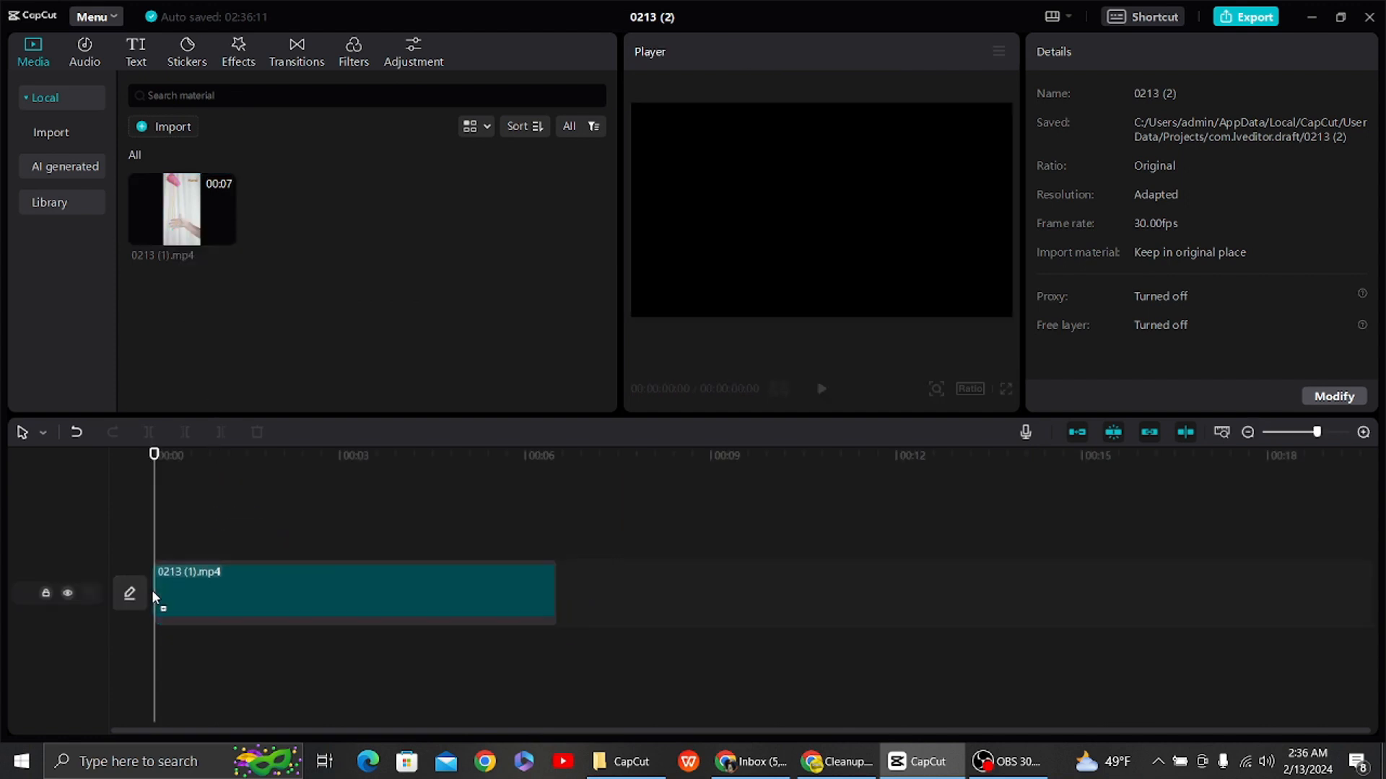
- Play the clip and pause around 2 seconds where the hand holds the pink cup and 'Hand' shows
left_click(354, 592)
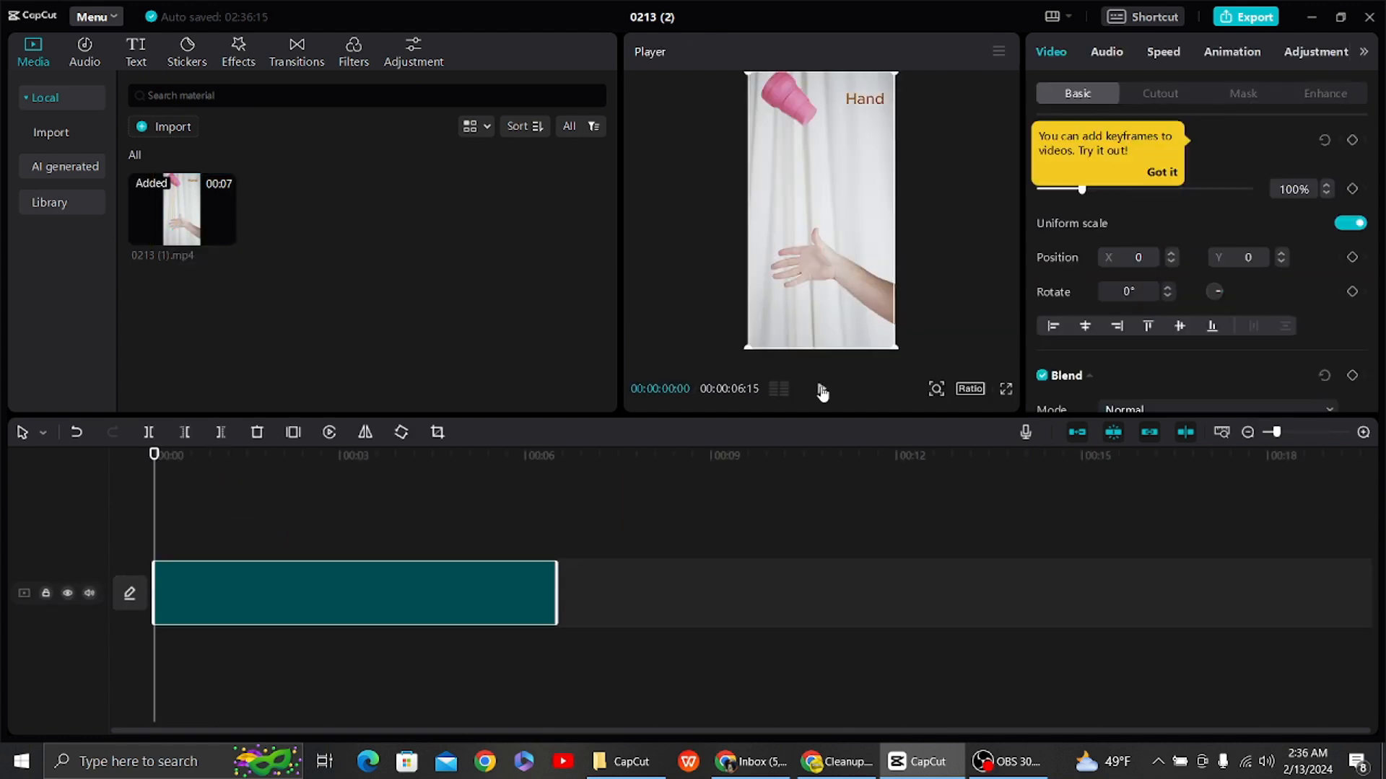
left_click(238, 454)
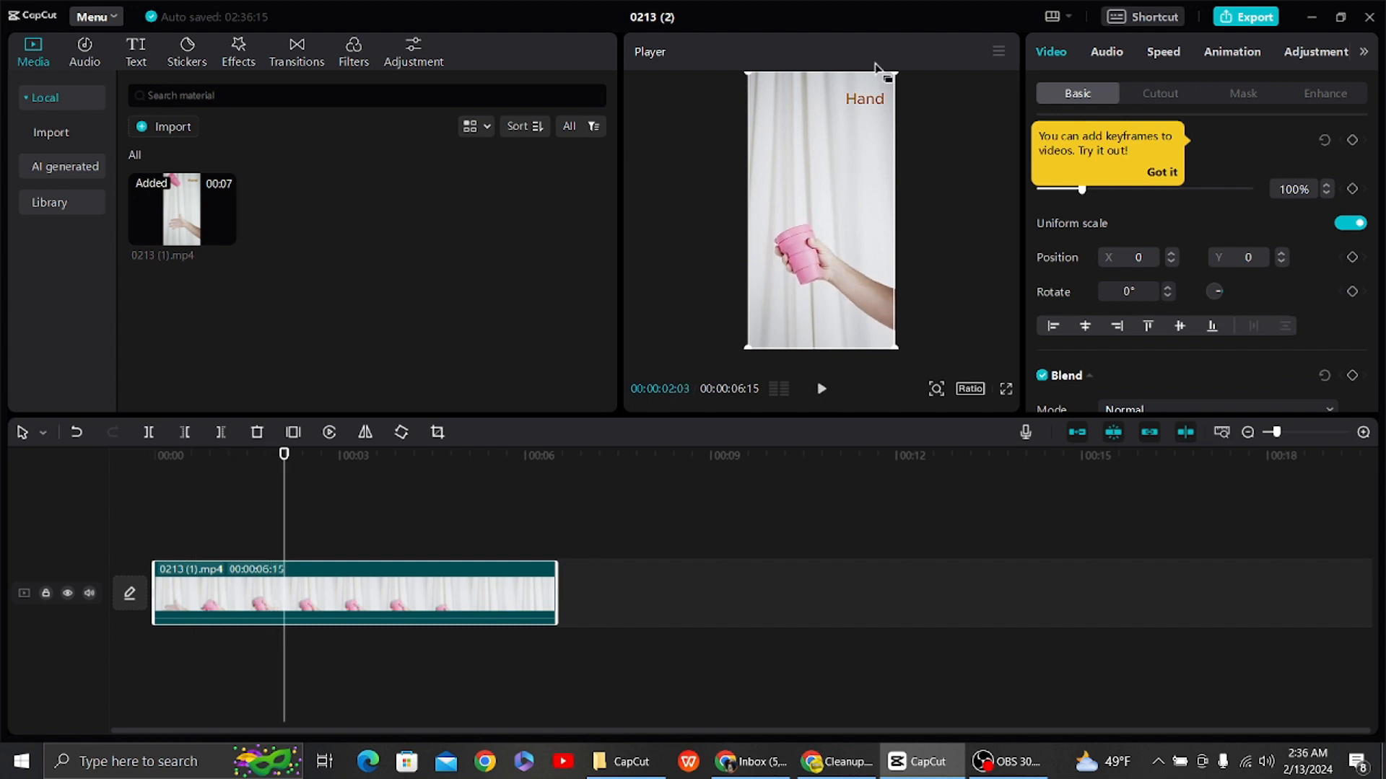
left_click(820, 210)
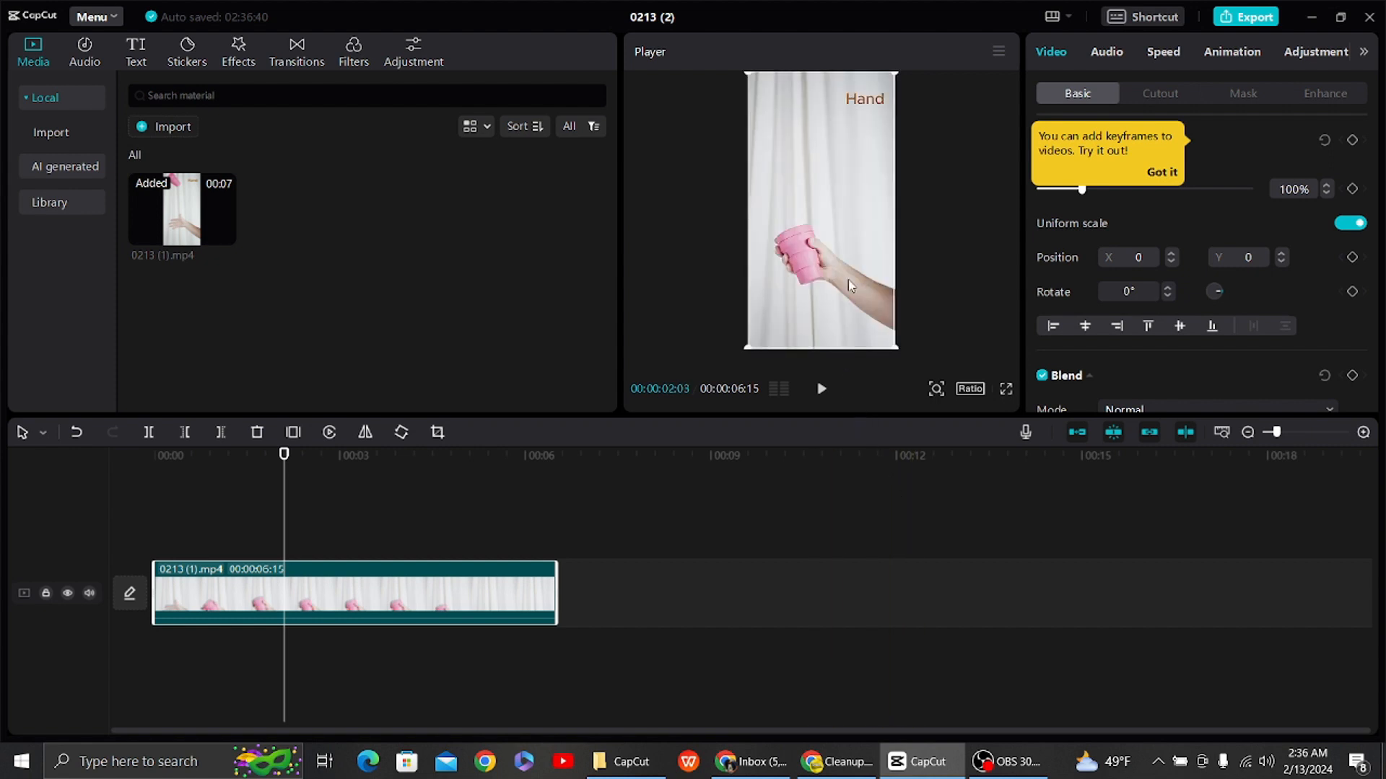
- Snip the paused player frame with Snipping Tool and save it as a picture named 'hold'
type("snipp")
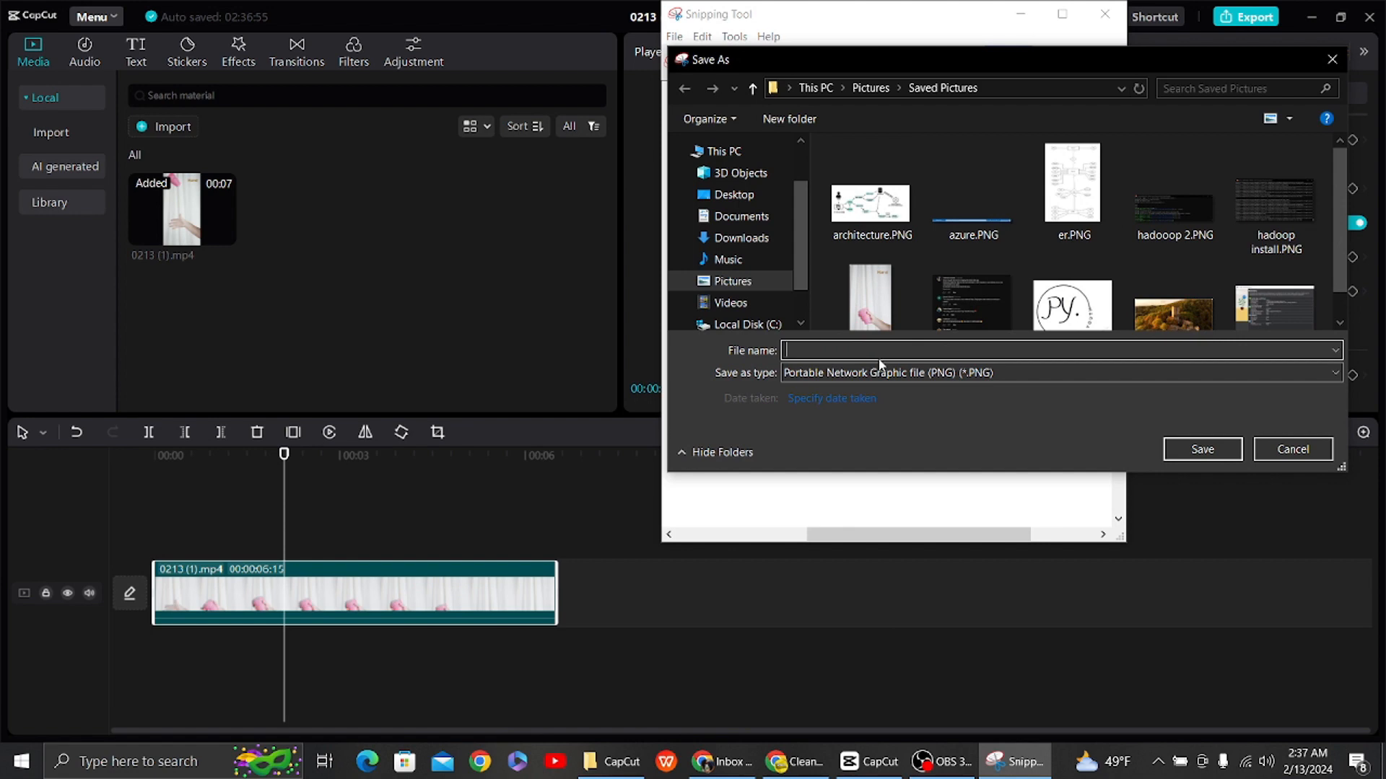
type("hold")
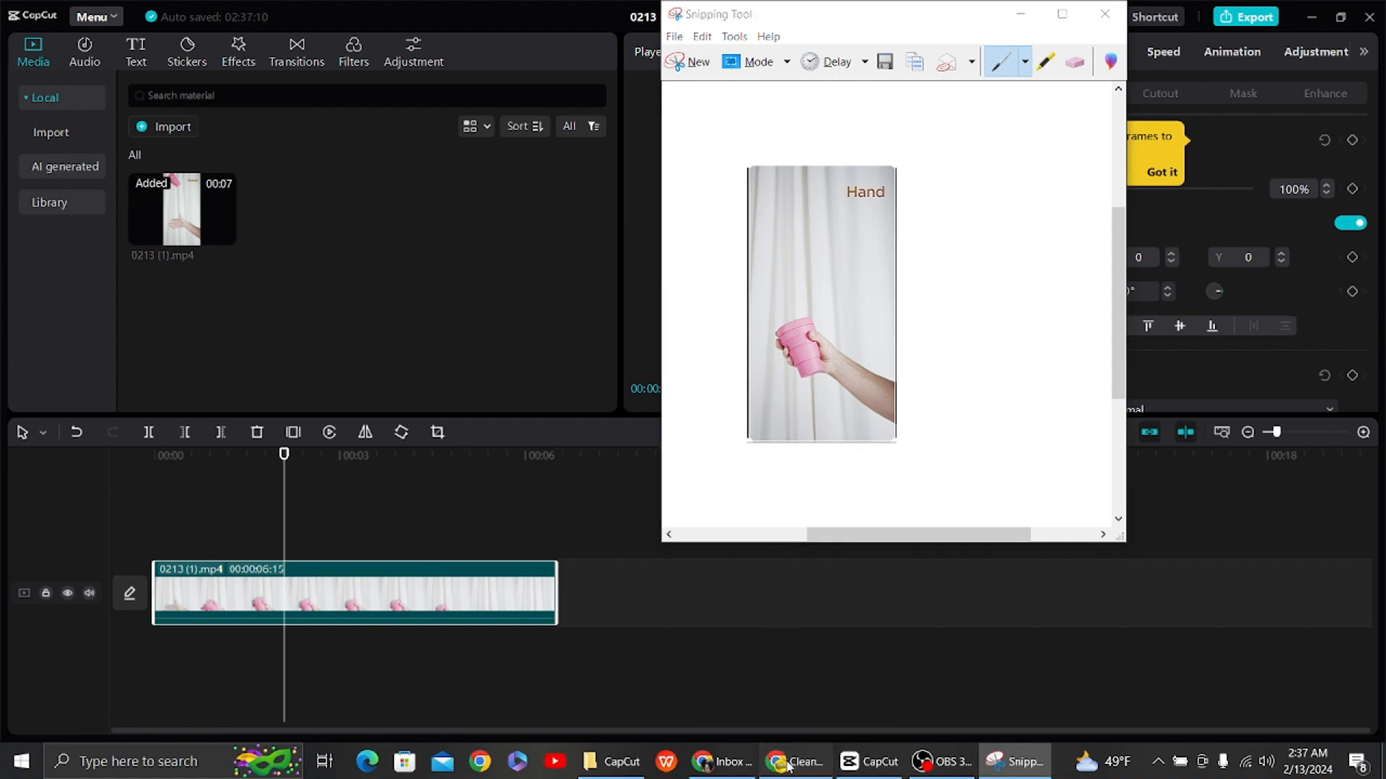
- Upload hold.PNG to the Cleanup.pictures page in Chrome
left_click(794, 761)
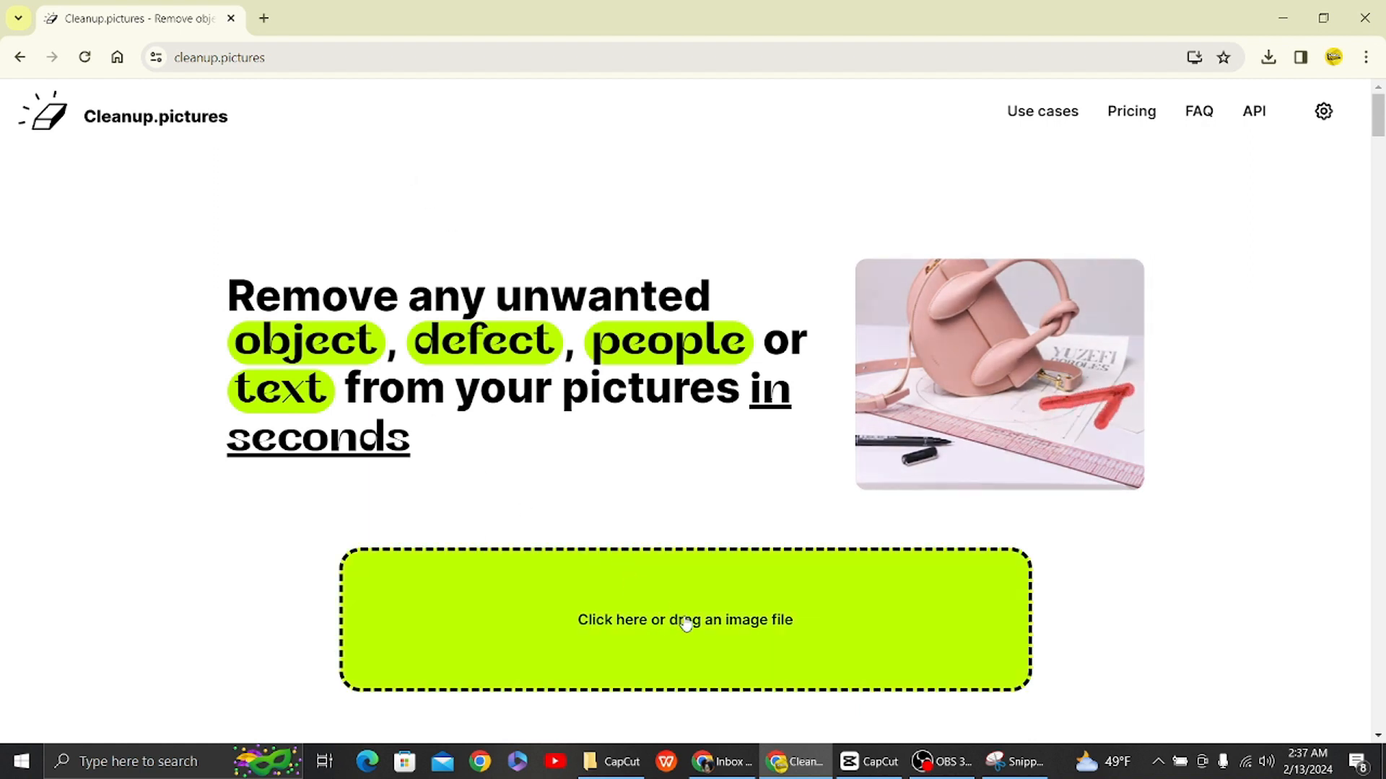
left_click(684, 619)
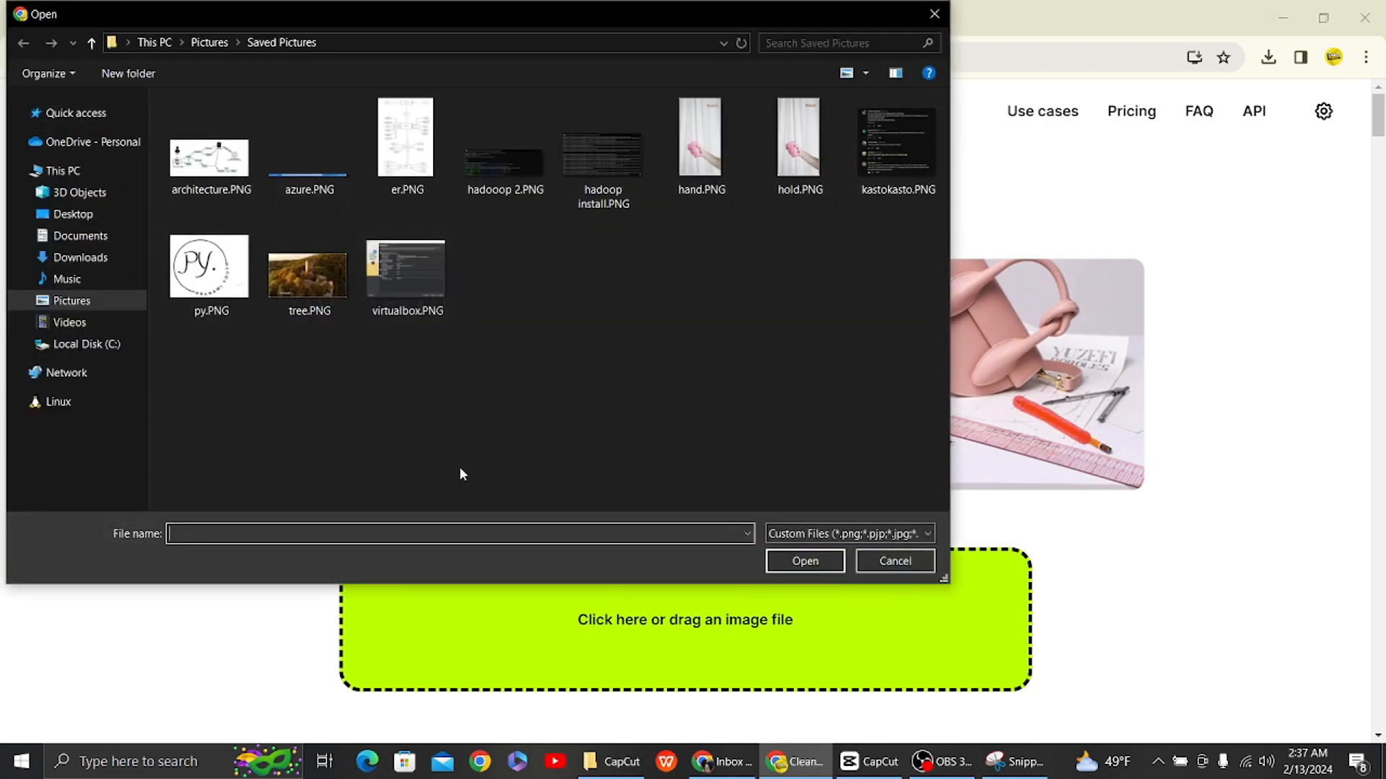
left_click(798, 141)
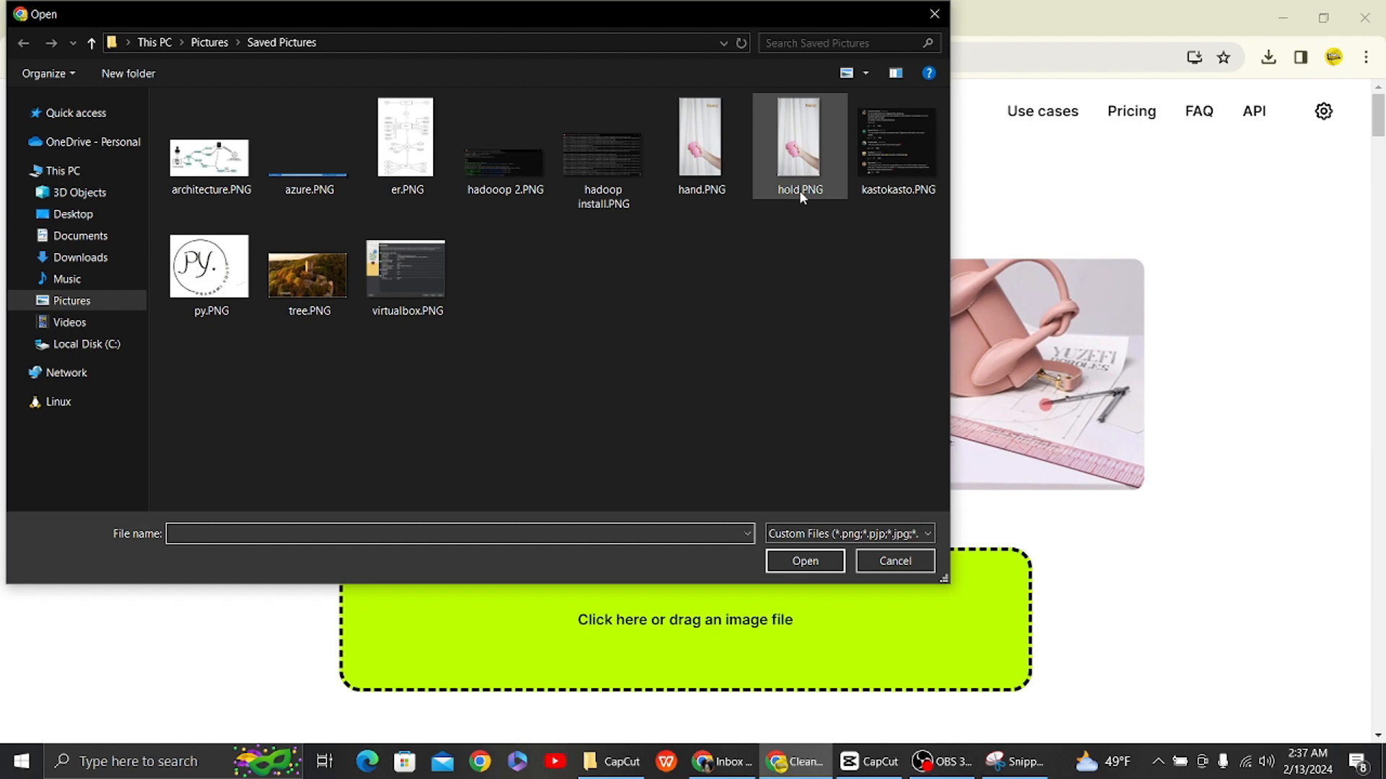
left_click(798, 142)
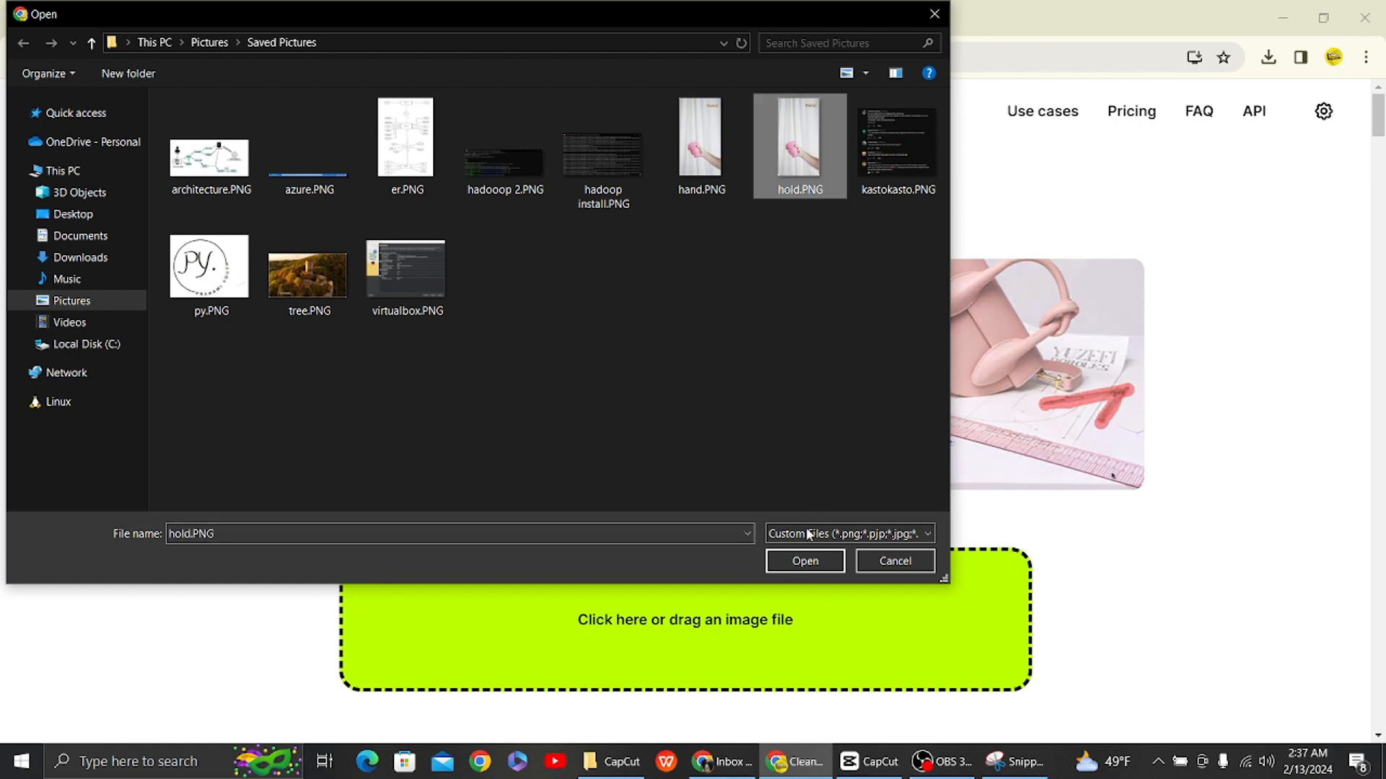
left_click(804, 560)
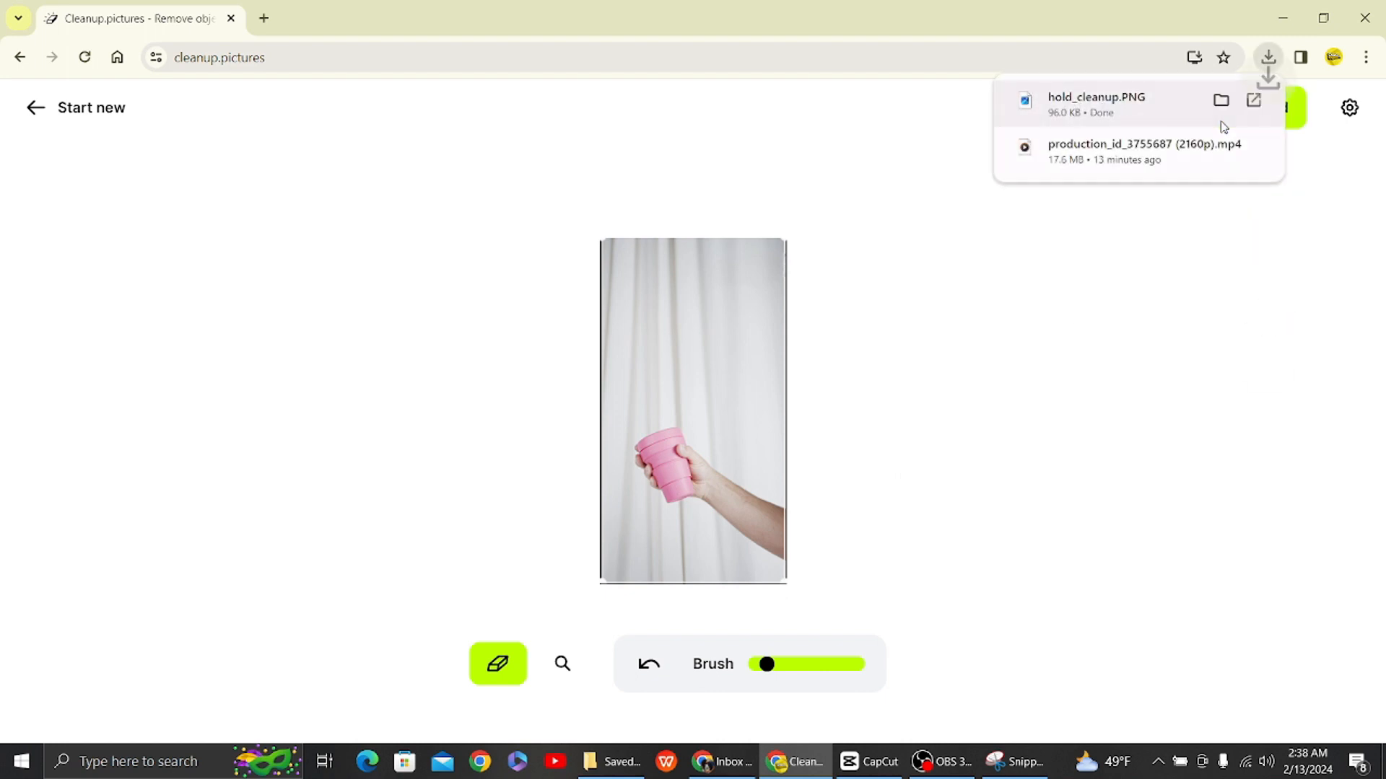
- Check the downloaded hold_cleanup.PNG from the downloads list and begin importing media in CapCut
left_click(1266, 58)
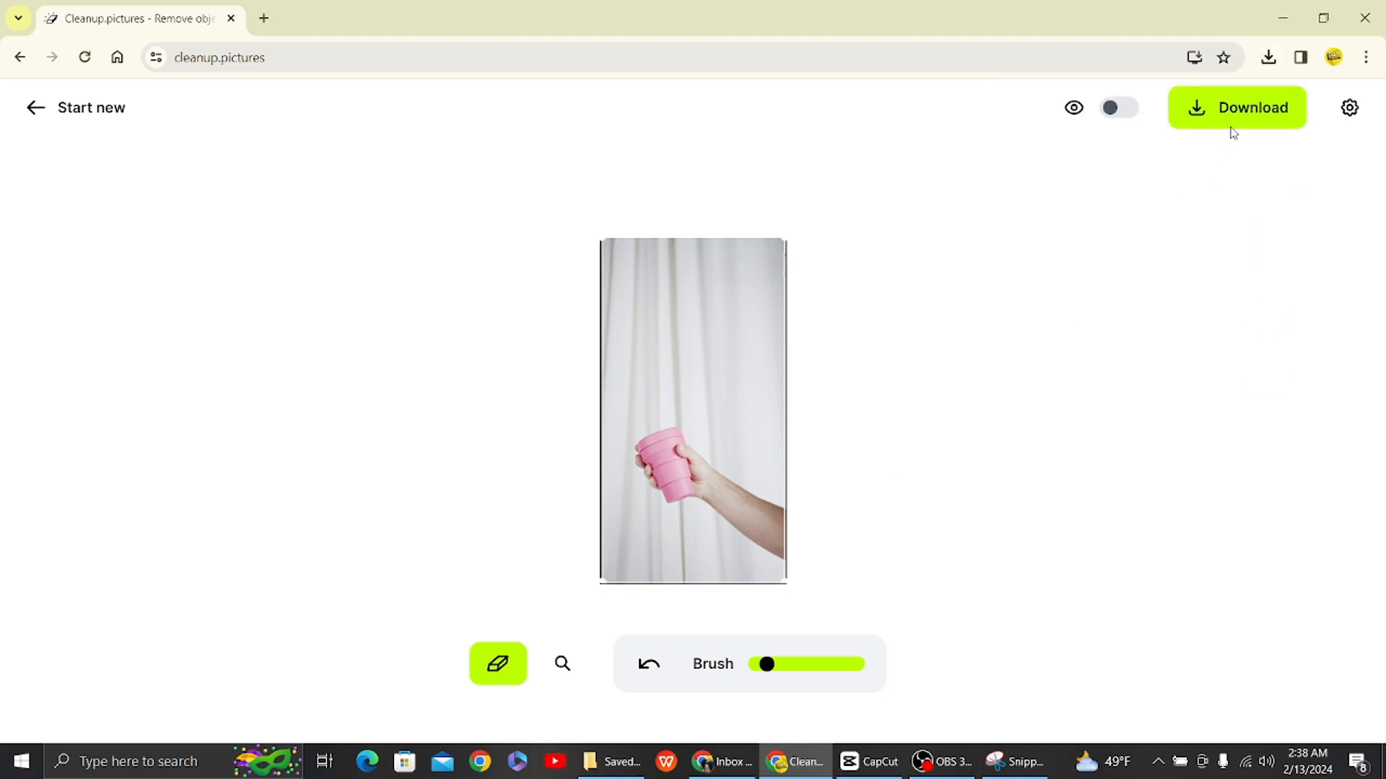
left_click(1267, 58)
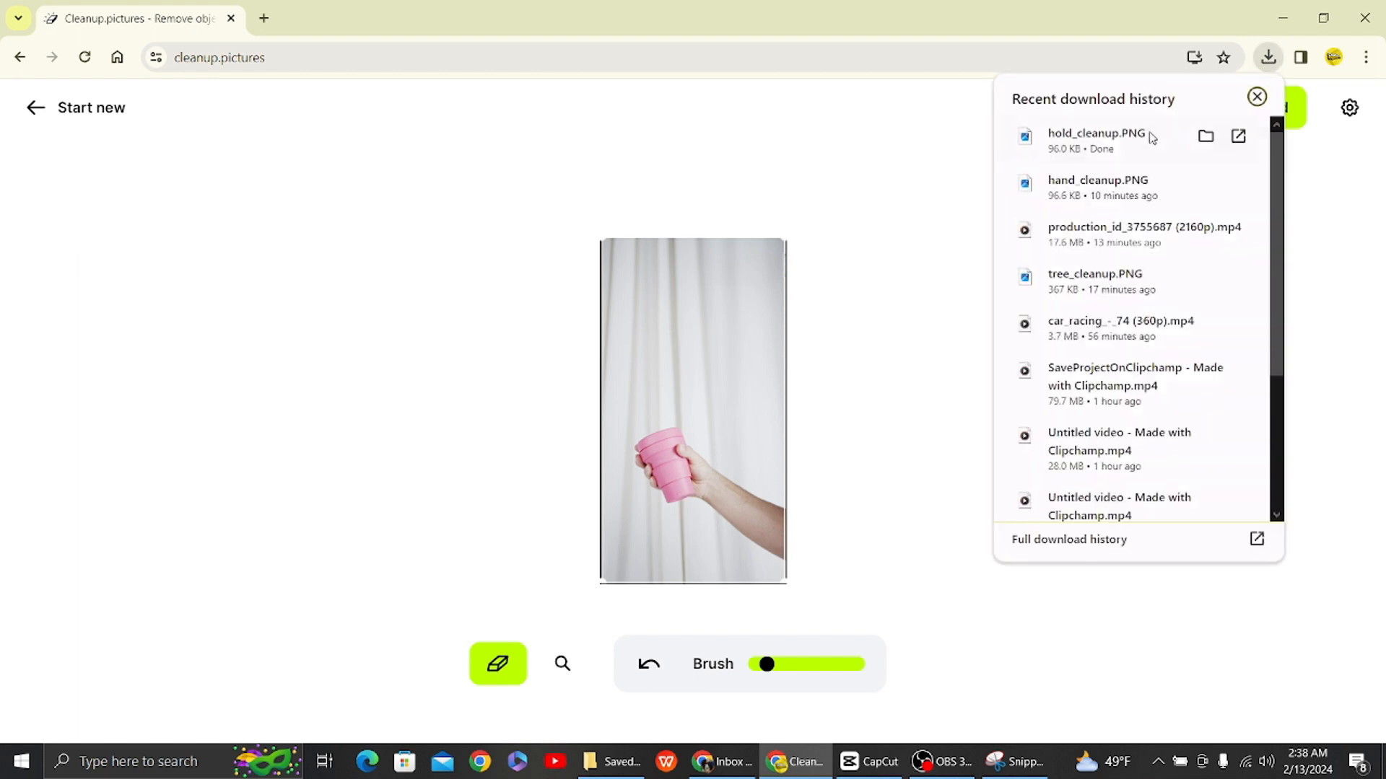
left_click(1096, 137)
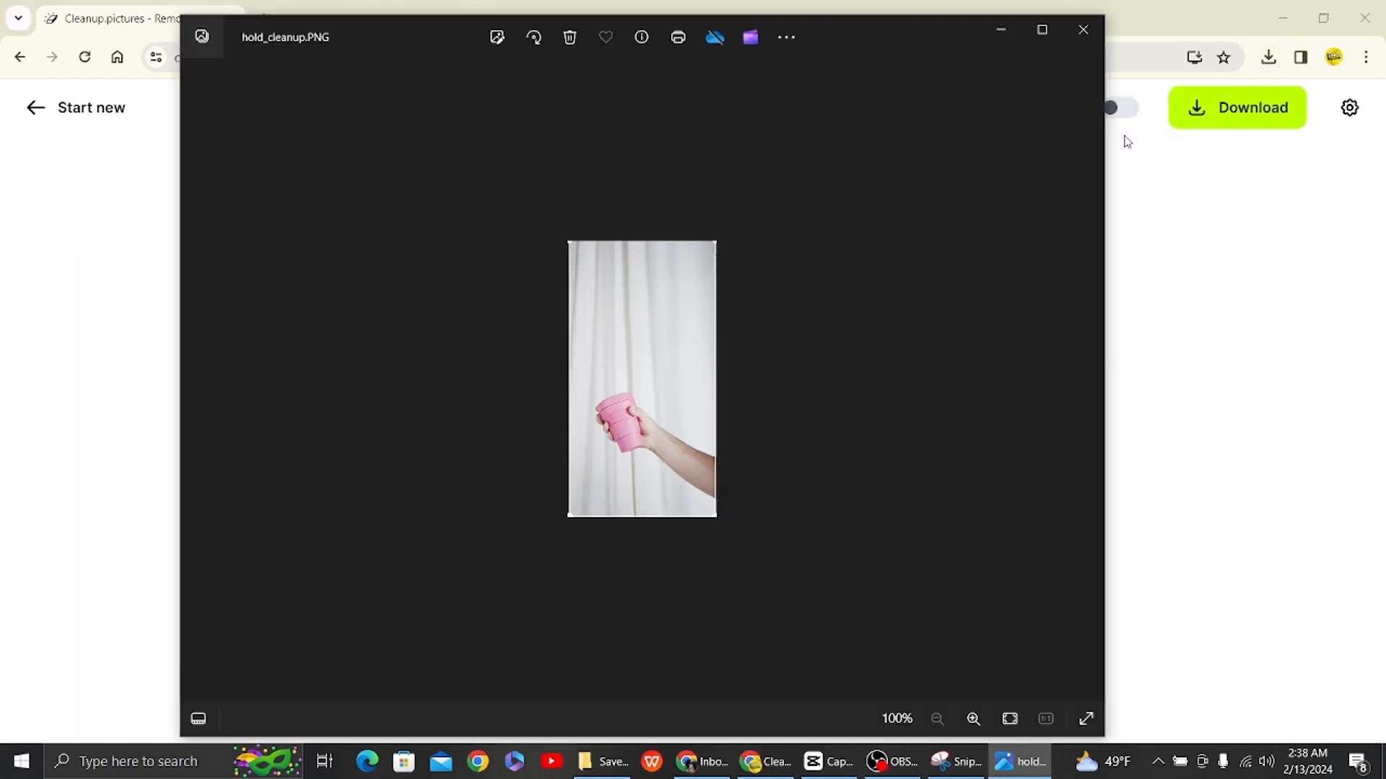
left_click(972, 719)
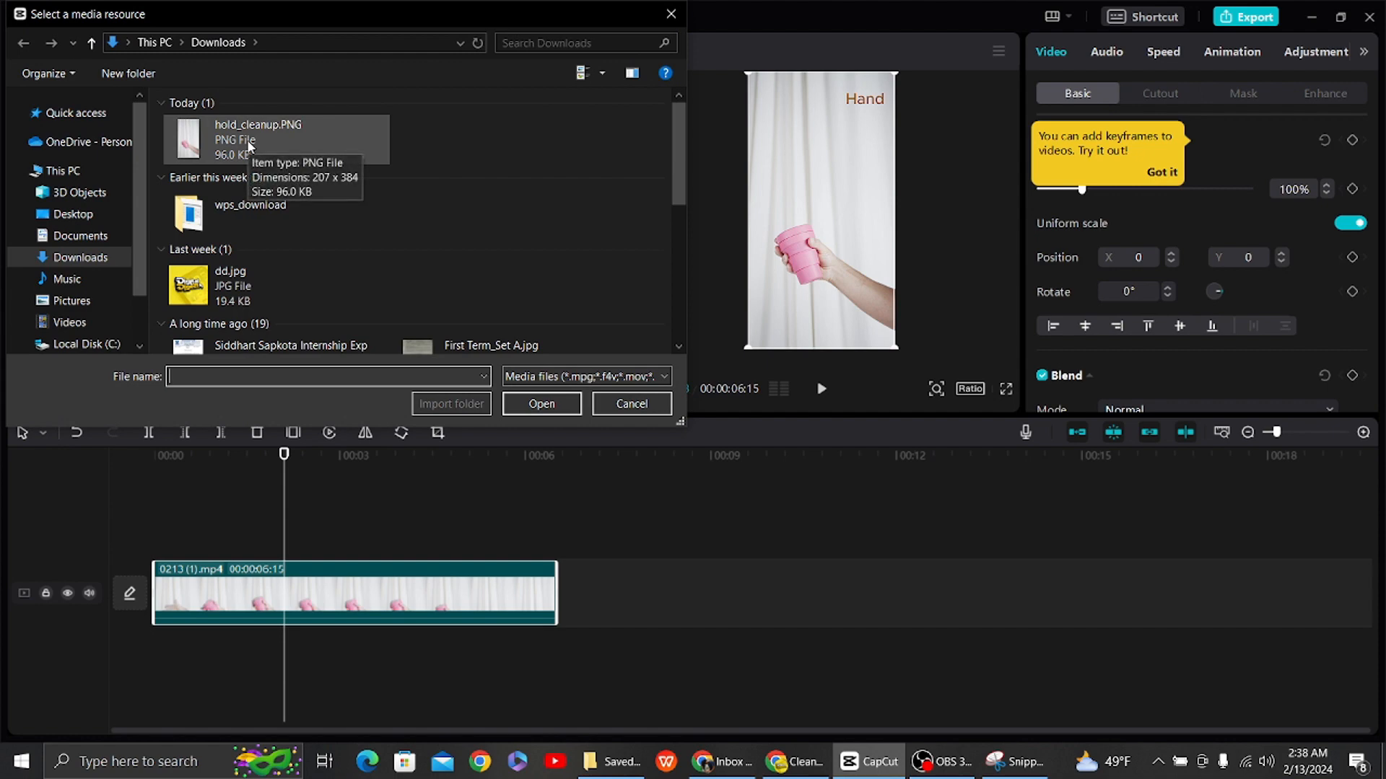
- Import hold_cleanup.PNG as an overlay track above the video, stretched to the full 06:15 length
left_click(257, 138)
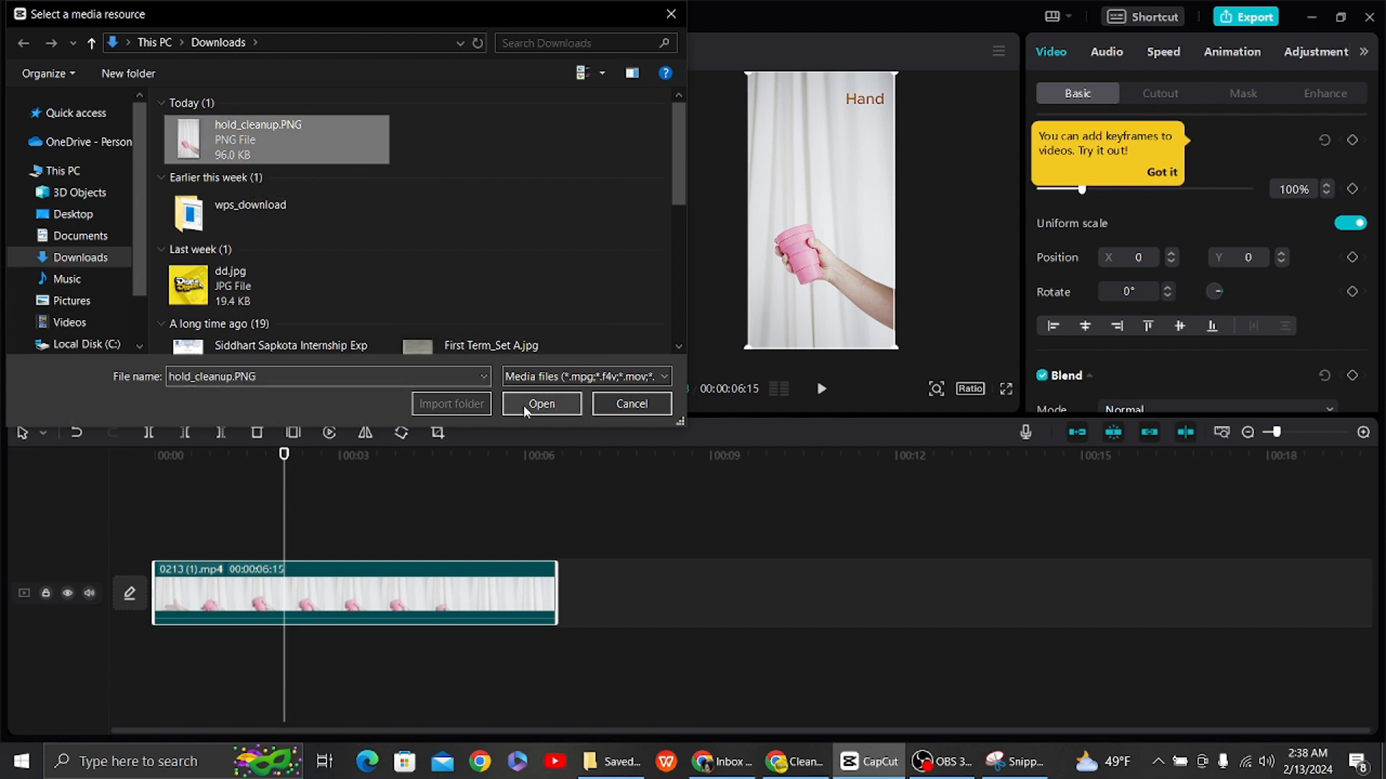
left_click(541, 404)
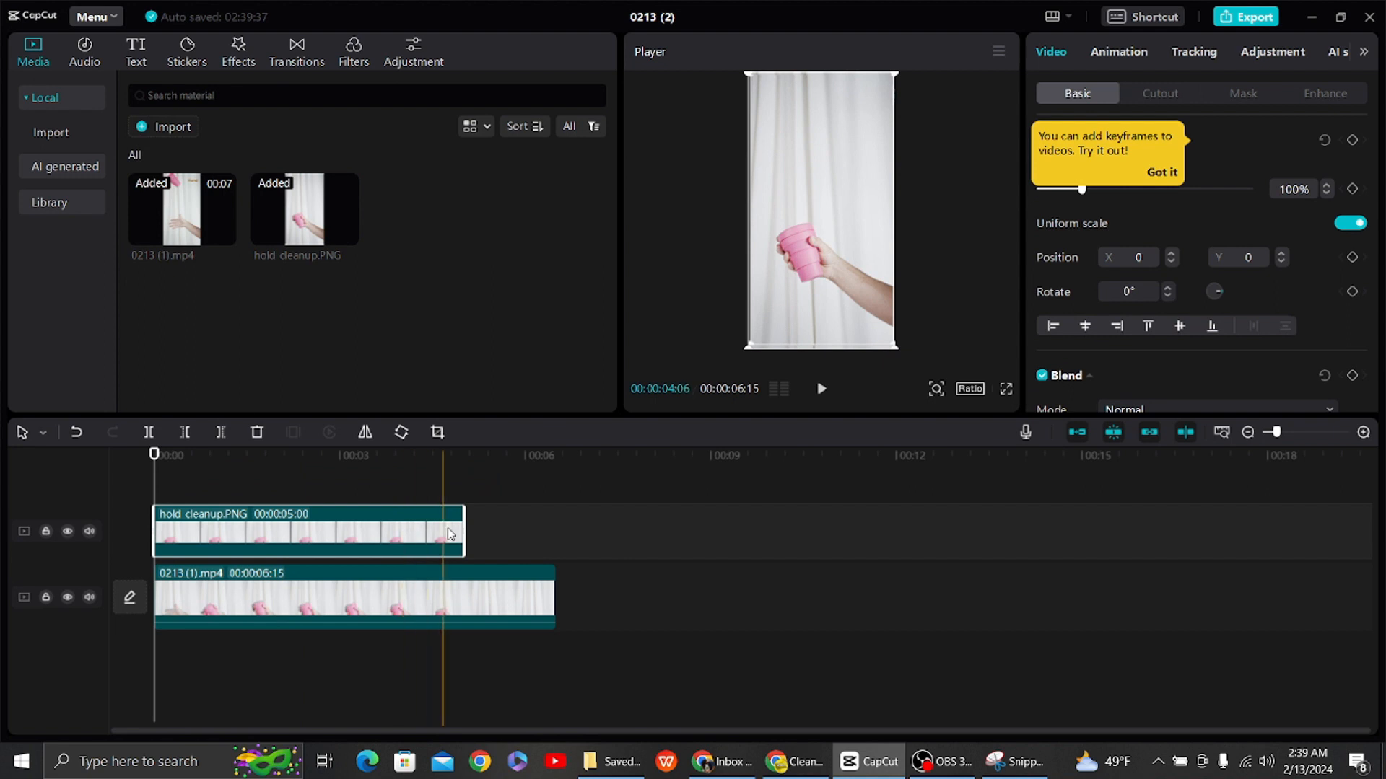
left_click_drag(459, 534, 545, 534)
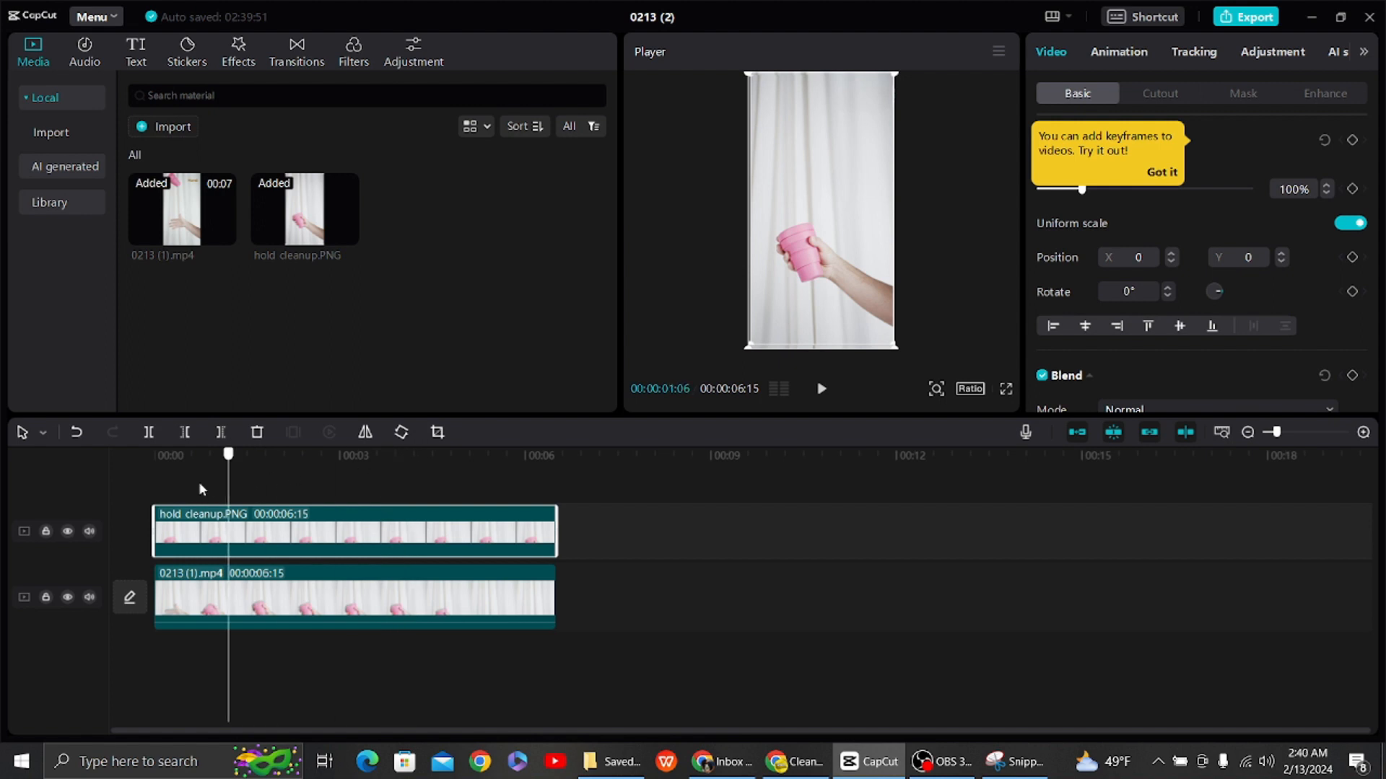
- Return playback to the start and apply a Rectangle mask to the overlay
left_click(155, 454)
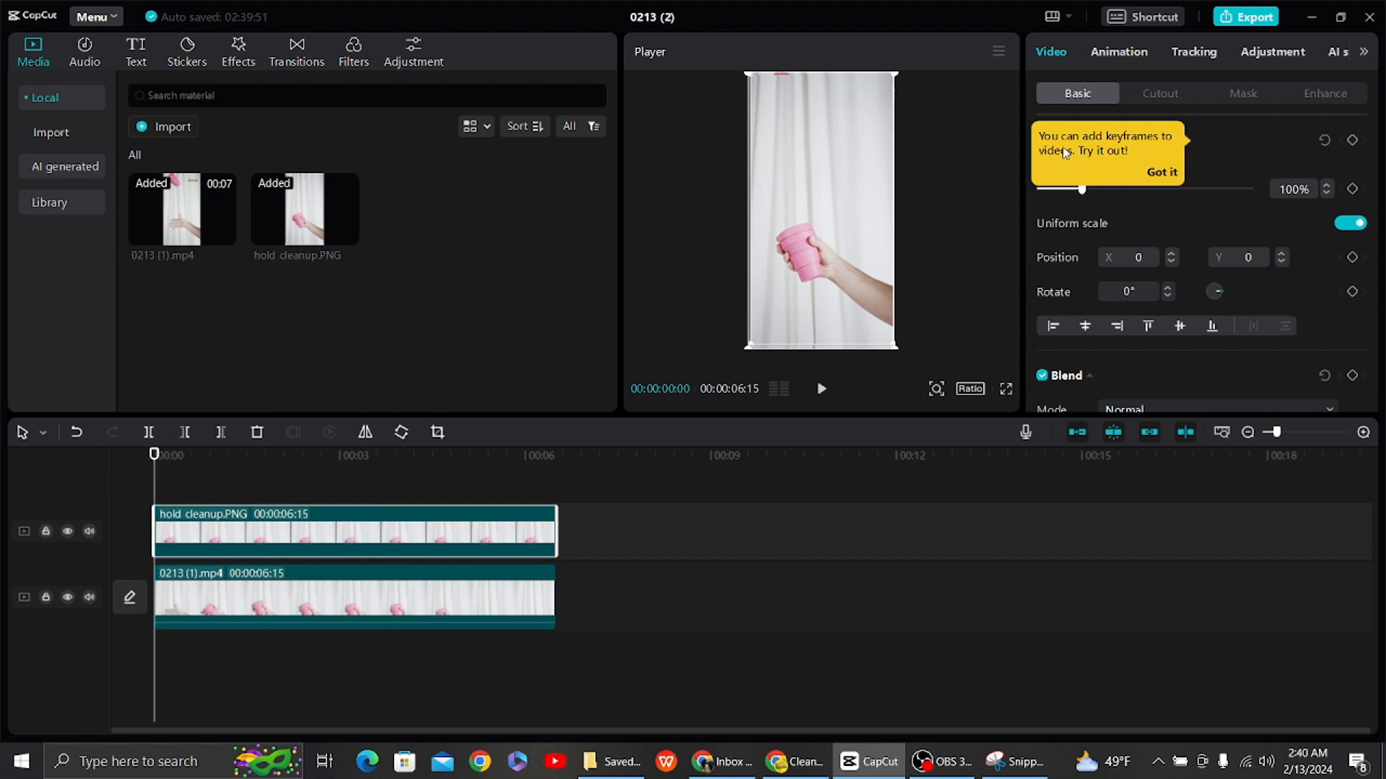
left_click(1243, 92)
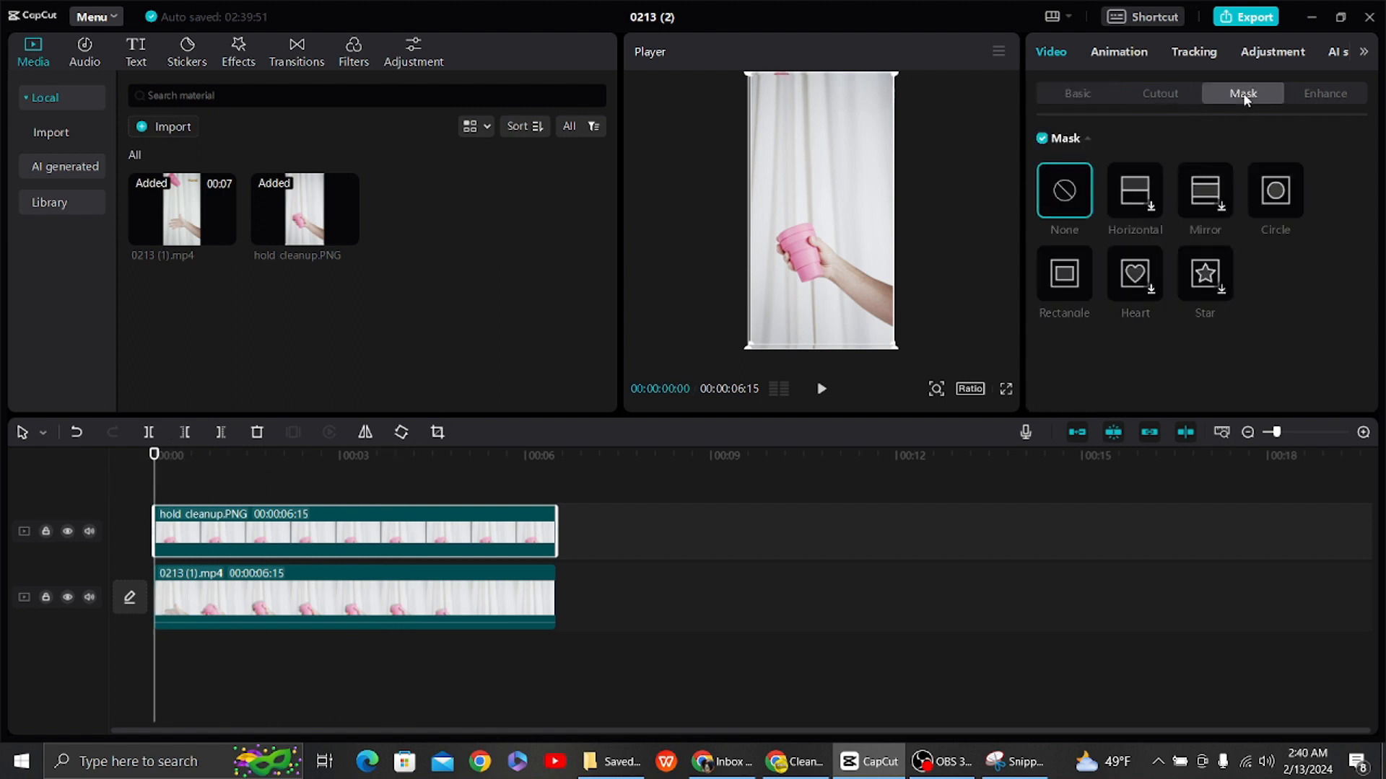
left_click(1064, 279)
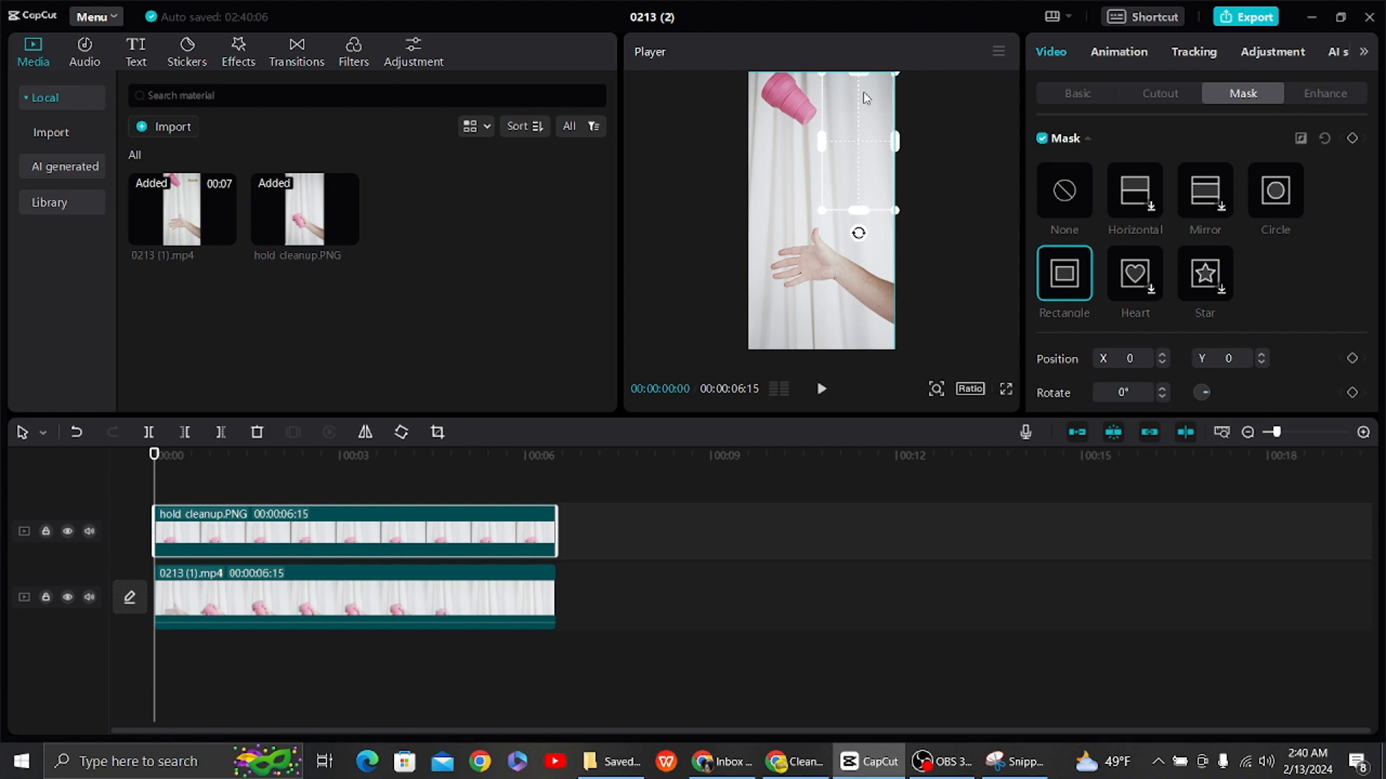
- Rotate, shrink and move the mask in the Player so it covers only the word 'Hand'
left_click_drag(857, 141, 857, 209)
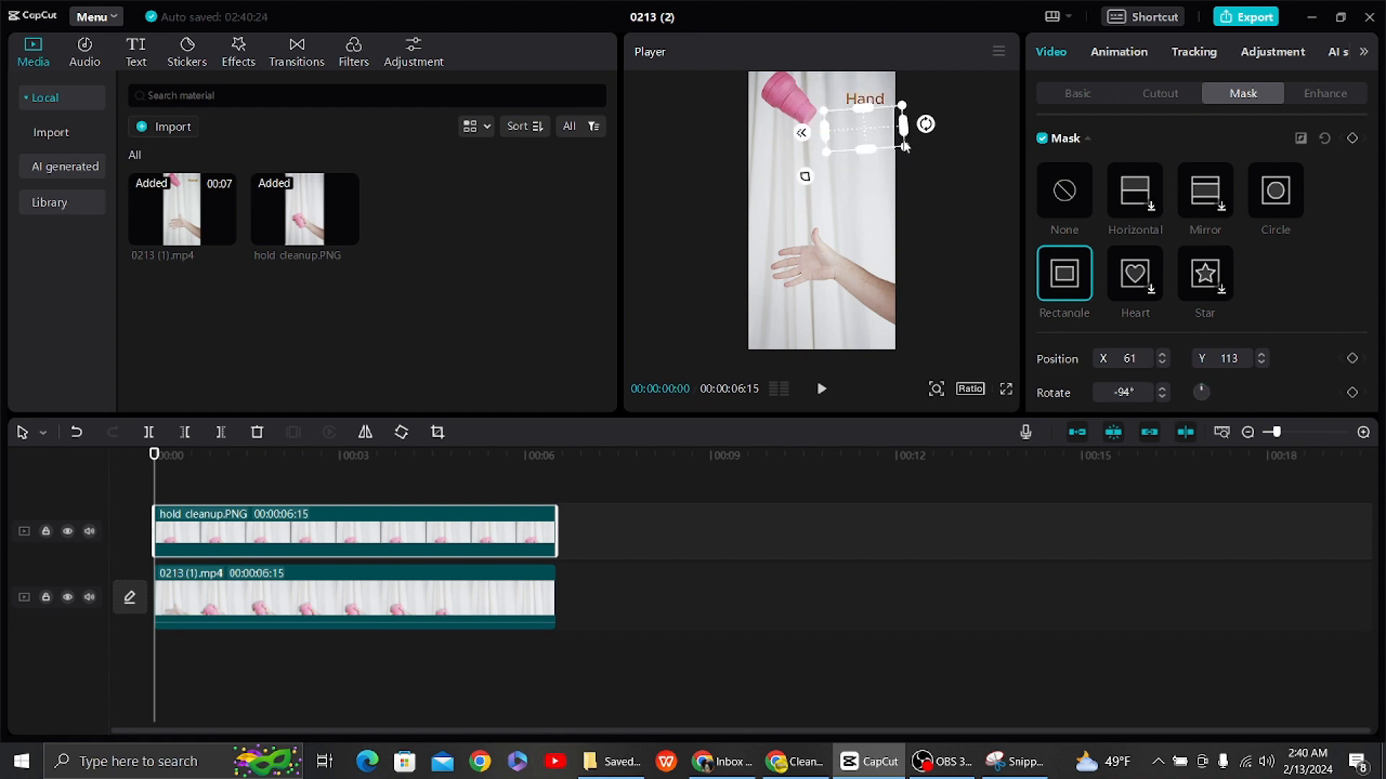
left_click_drag(862, 137, 853, 149)
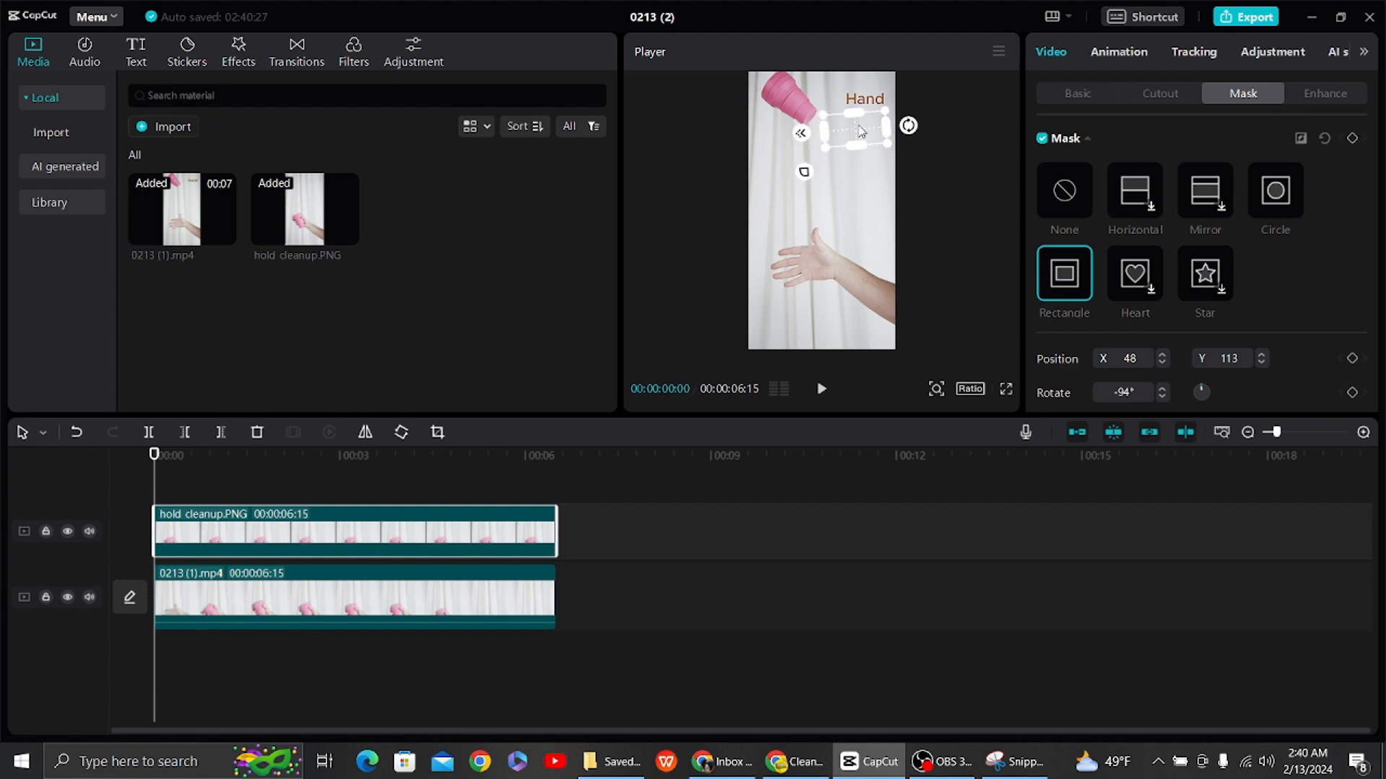
left_click_drag(857, 130, 873, 163)
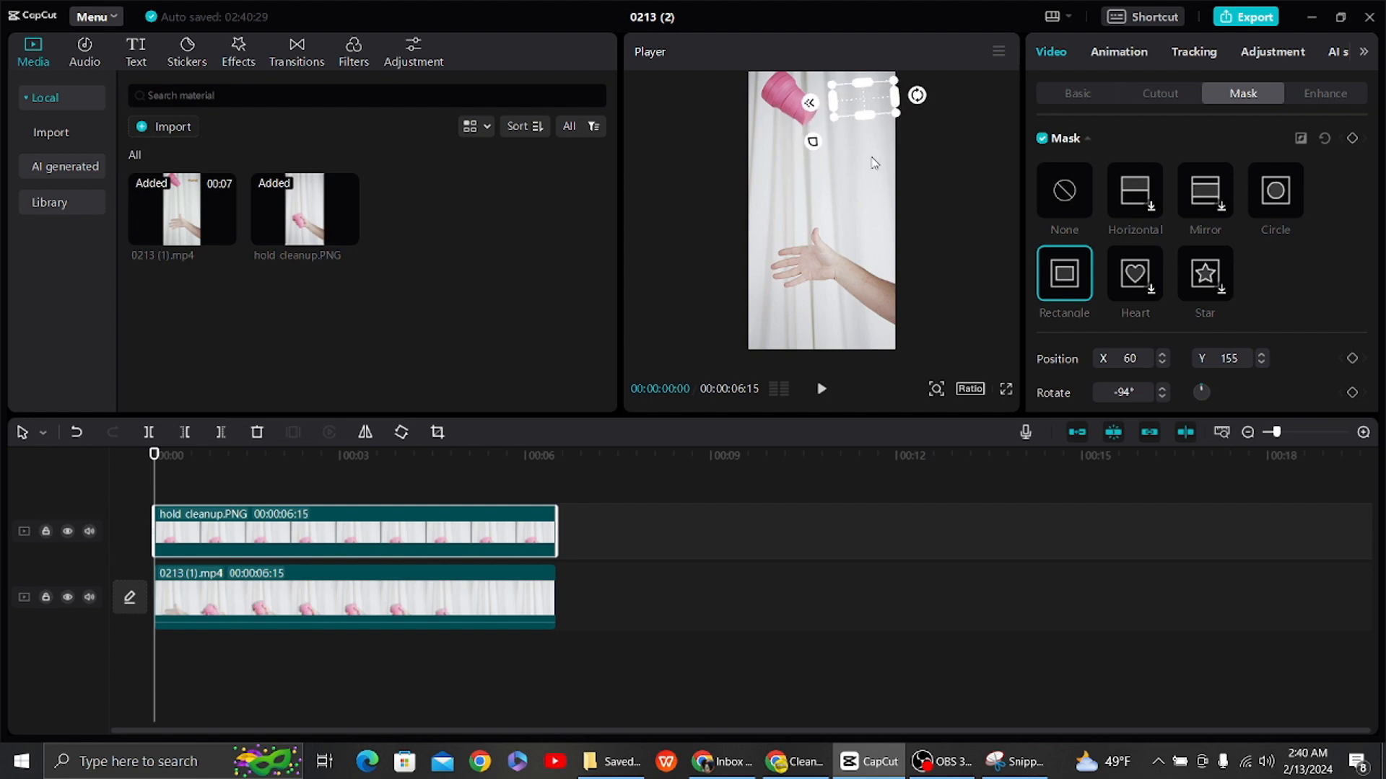